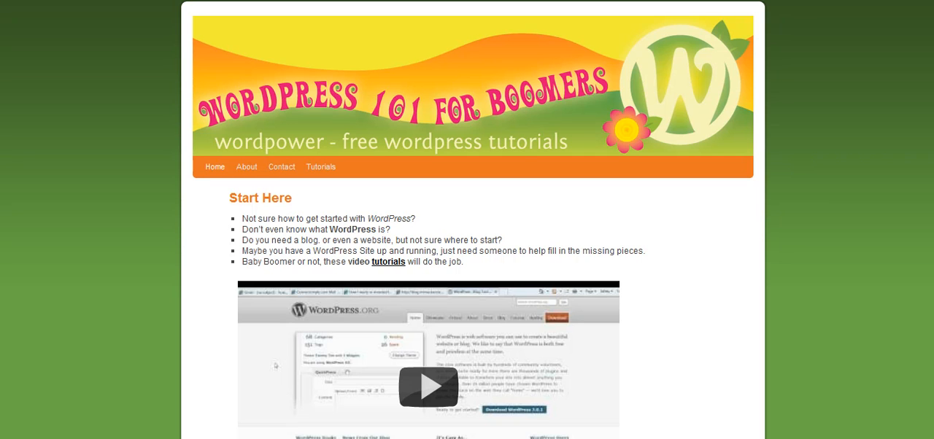
- Open the Antispam Bee homepage presenting the comment-spam blocker and download option
left_click(387, 262)
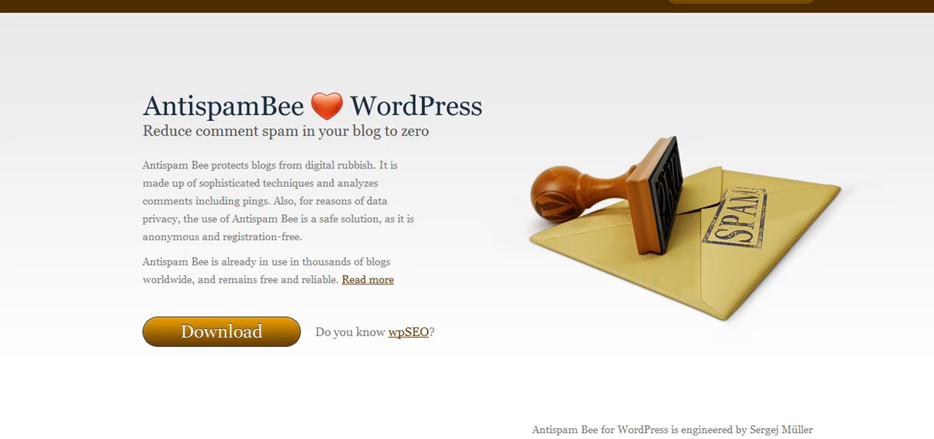
mouse_move(151, 31)
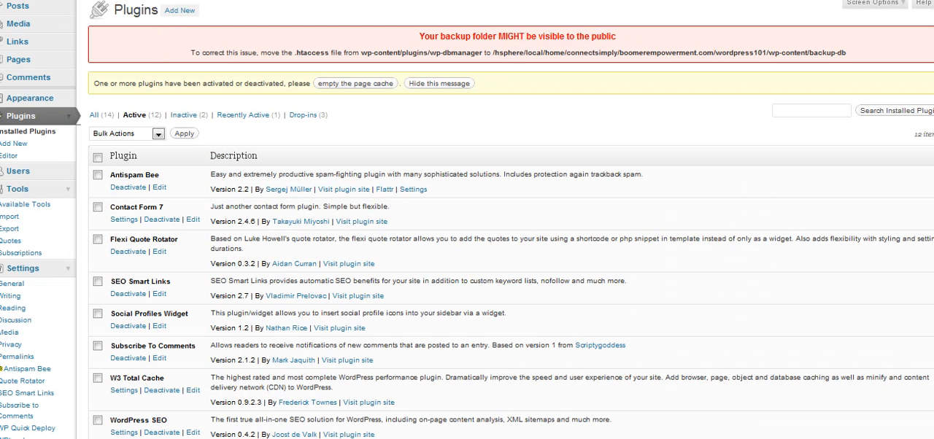
scroll("down", 3)
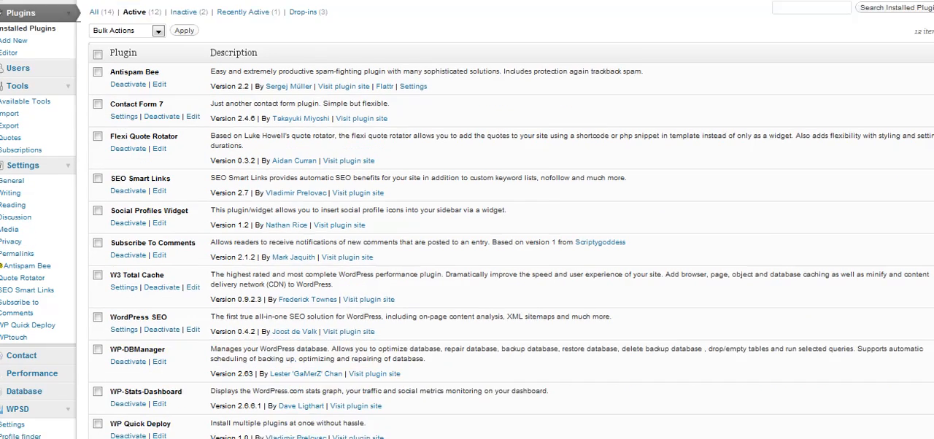
scroll("down", 3)
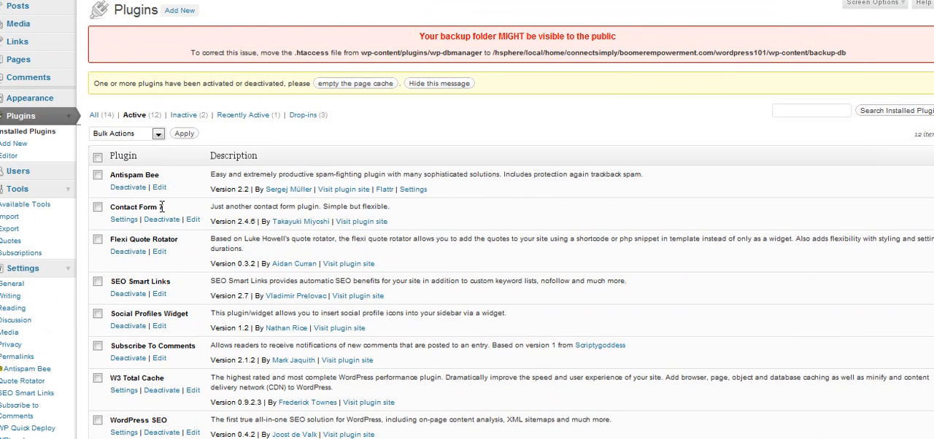
mouse_move(124, 220)
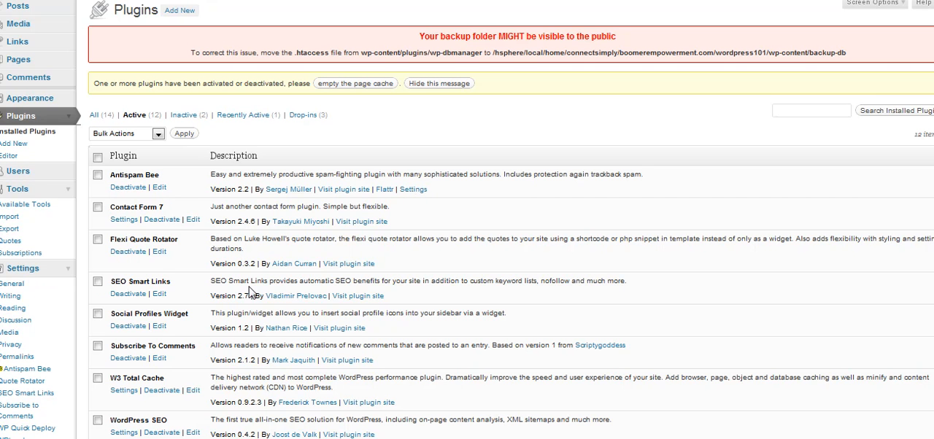
mouse_move(412, 190)
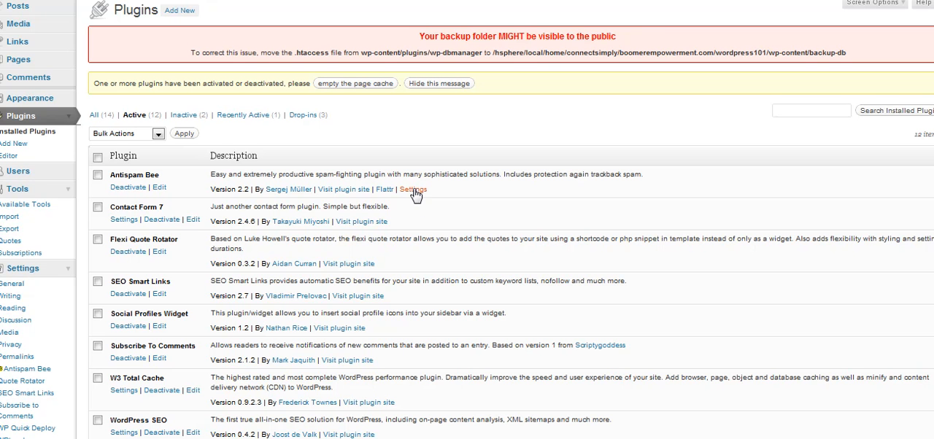
- Open Antispam Bee's Settings from the plugins list and scroll through its spam-handling options
left_click(413, 189)
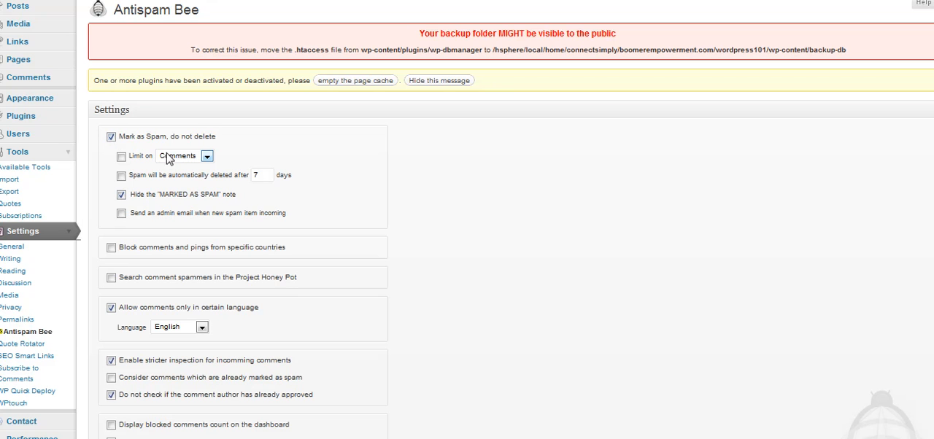
mouse_move(213, 161)
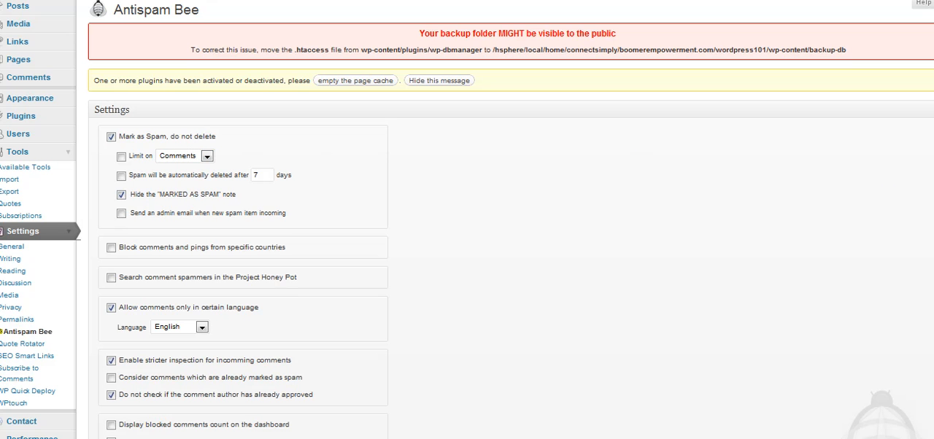
scroll("down", 3)
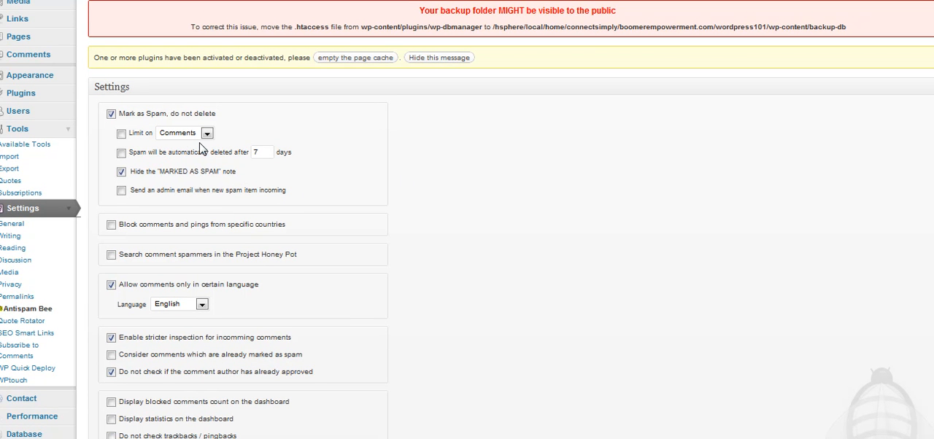
mouse_move(243, 109)
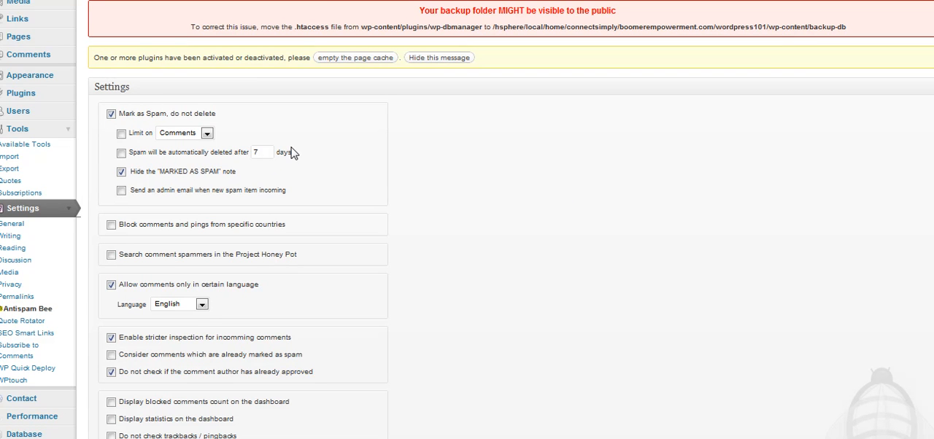
mouse_move(406, 220)
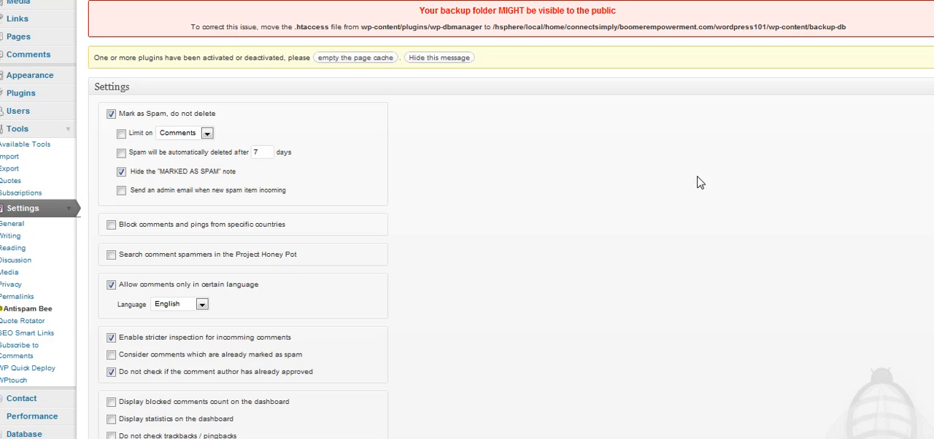
scroll("down", 3)
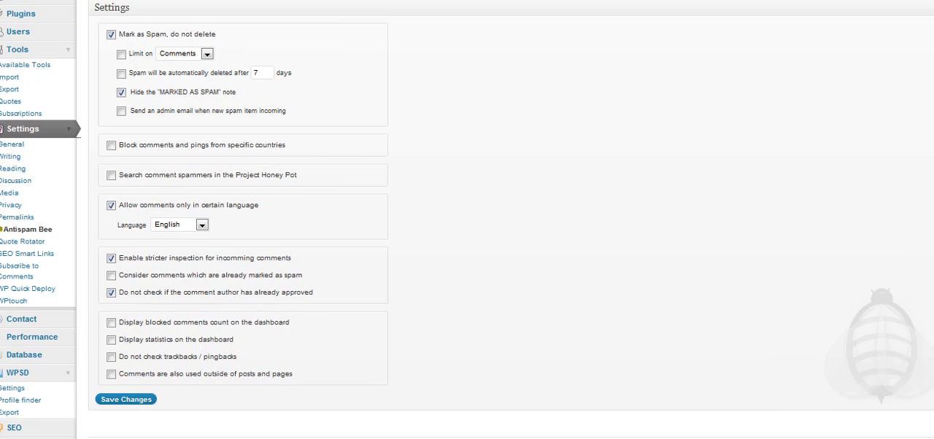
left_click(111, 175)
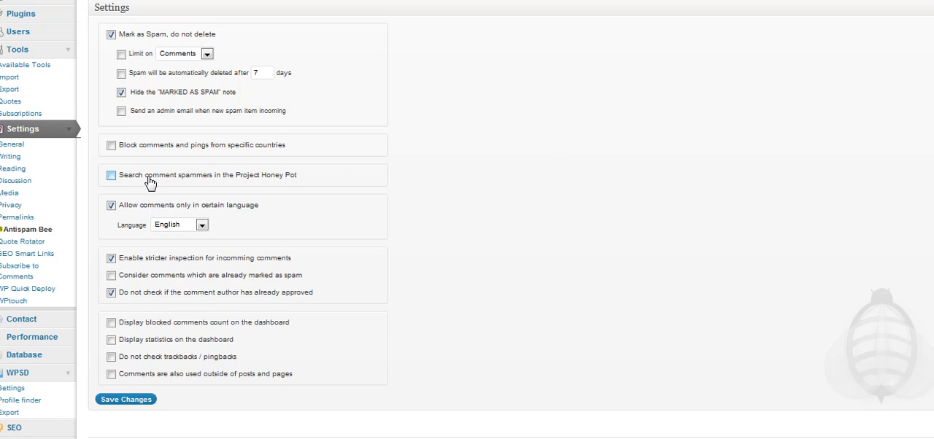
left_click(111, 175)
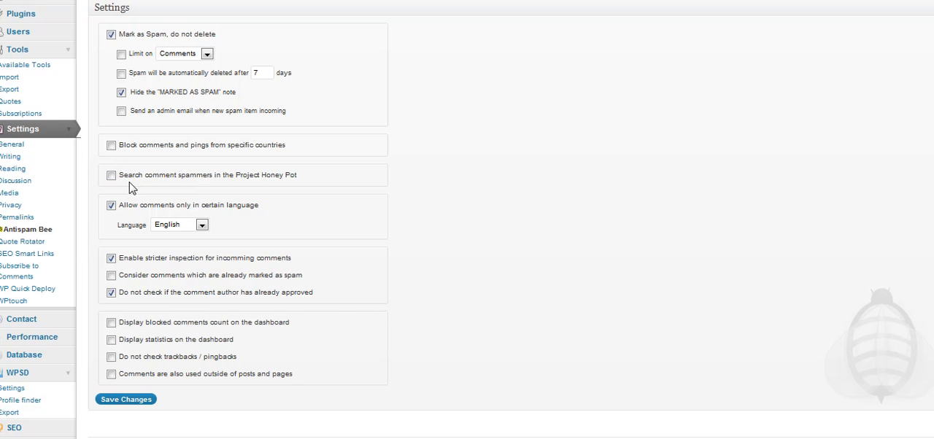
left_click(110, 175)
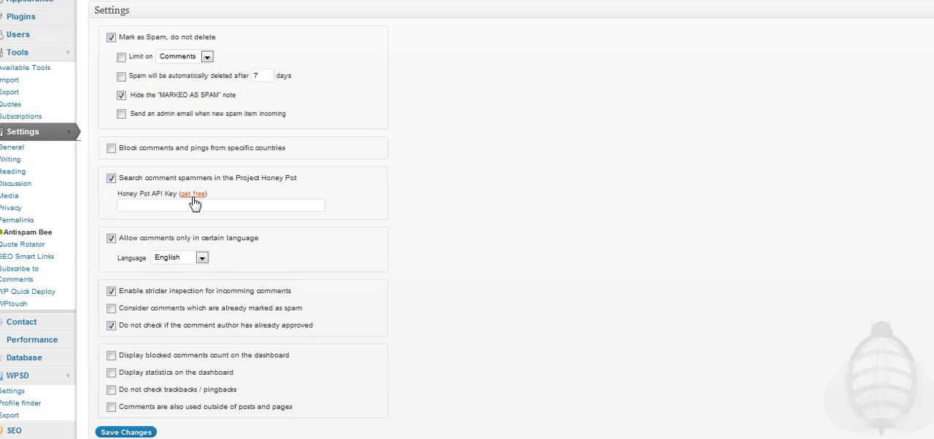
mouse_move(139, 186)
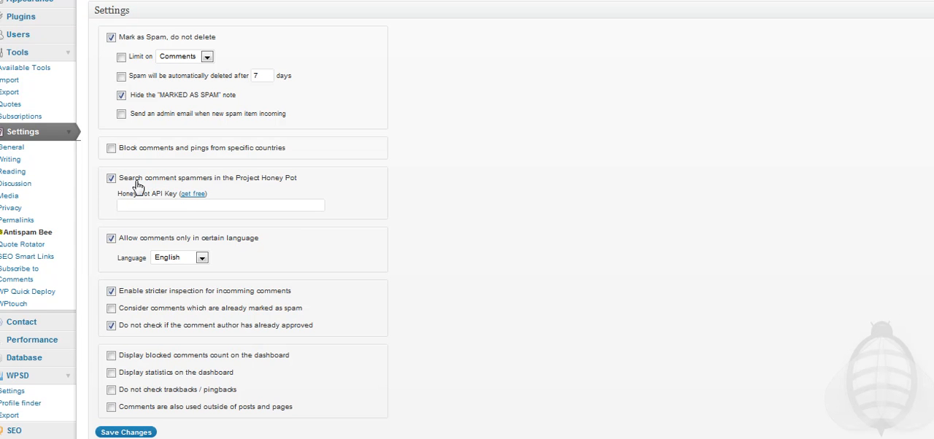
left_click(111, 178)
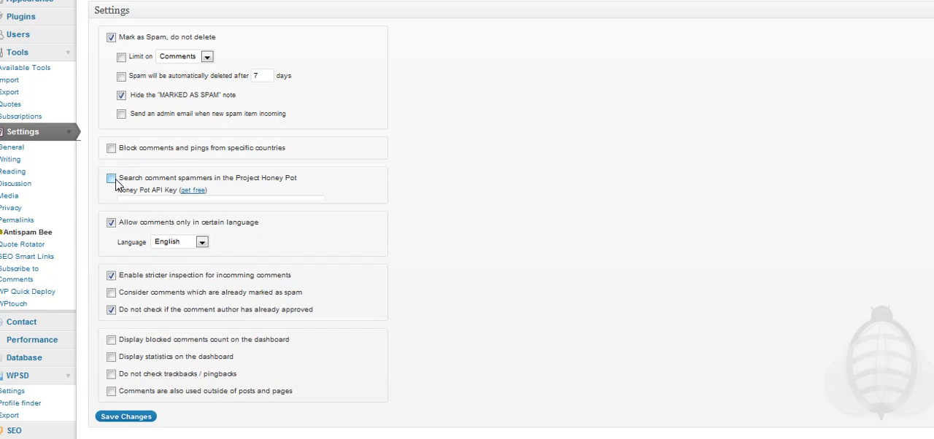
left_click(111, 178)
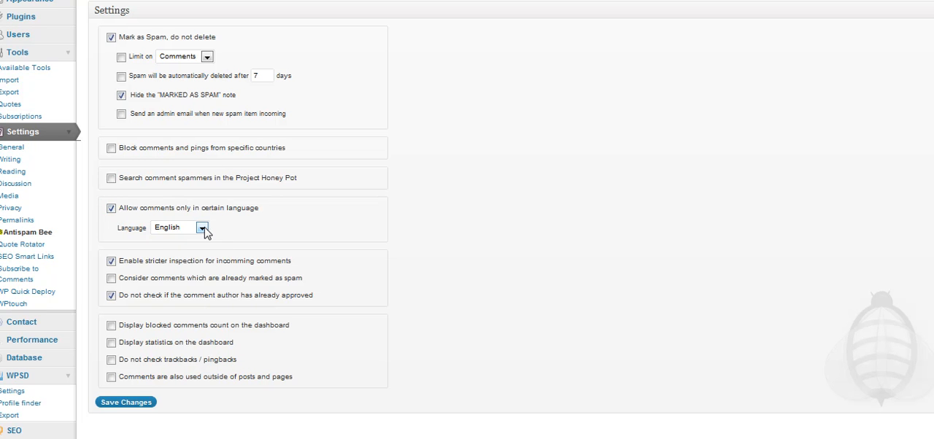
left_click(203, 227)
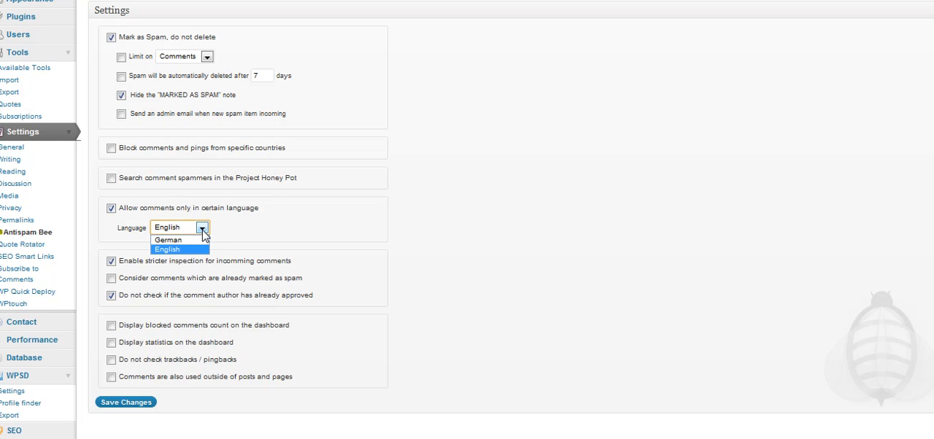
left_click(166, 249)
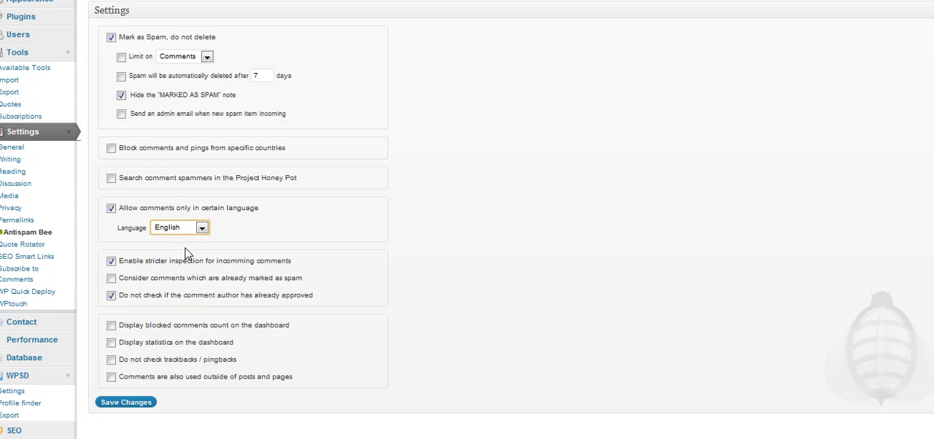
left_click(111, 261)
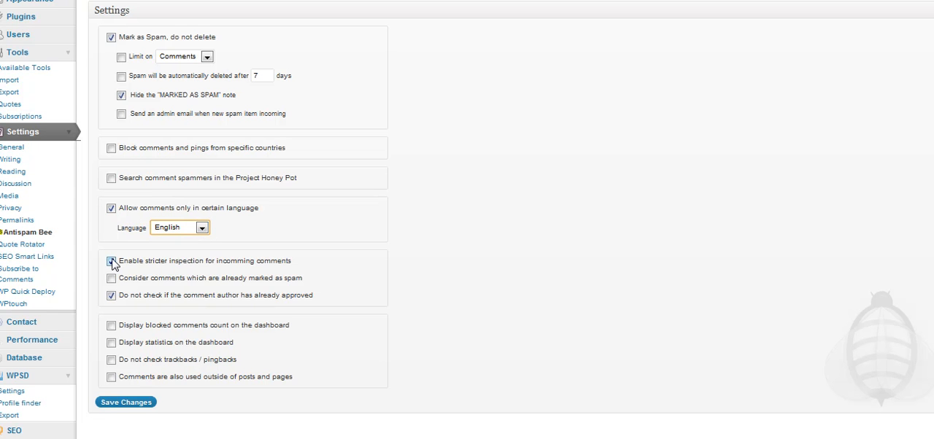
left_click(111, 261)
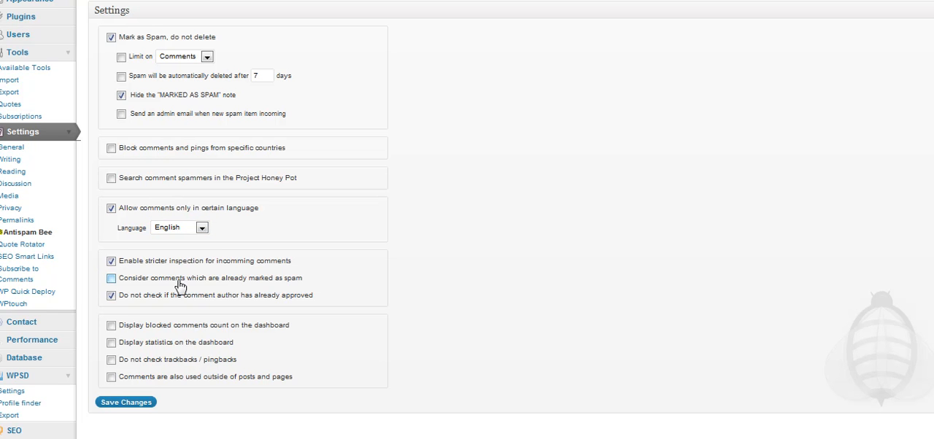
left_click(111, 278)
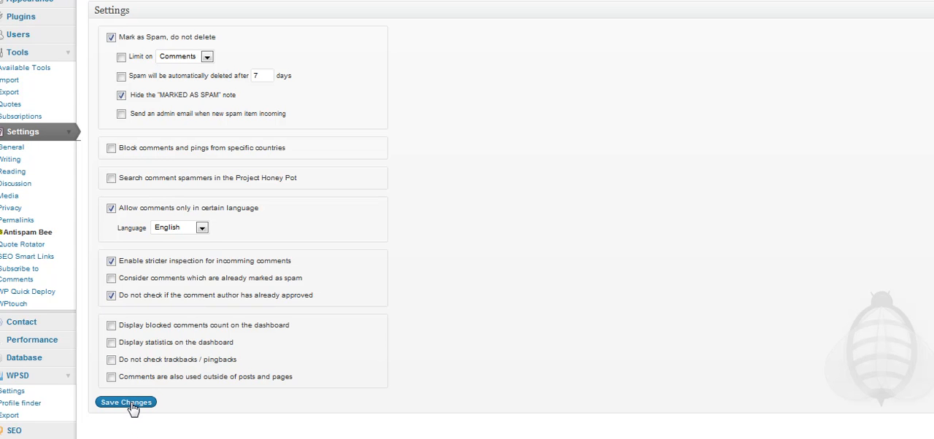
- Save the Antispam Bee settings, keeping English restriction and stricter inspection, until 'Settings saved.' appears
left_click(125, 402)
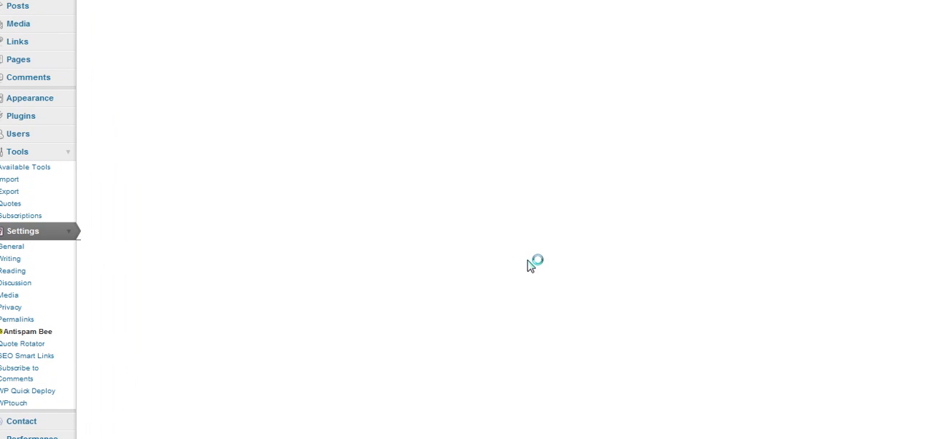
left_click(27, 332)
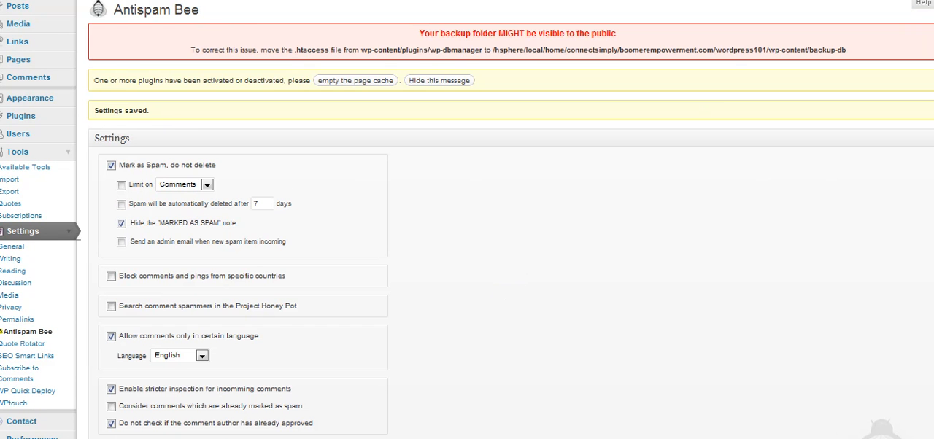
scroll("down", 3)
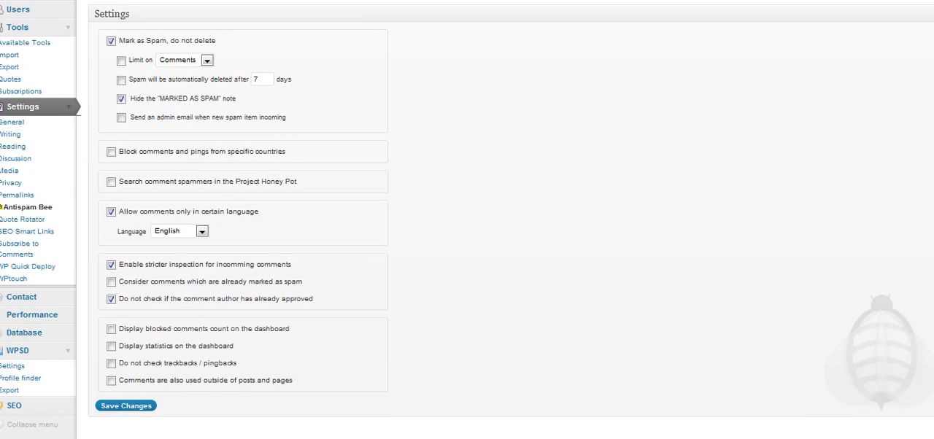
left_click(125, 406)
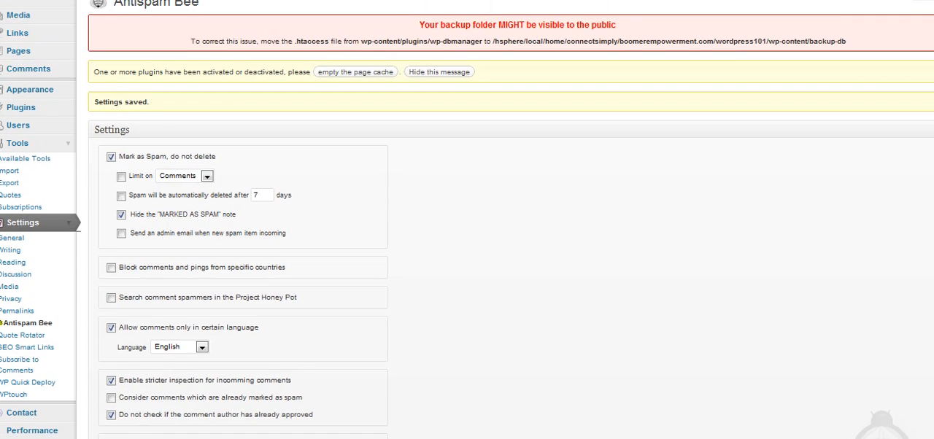
scroll("down", 3)
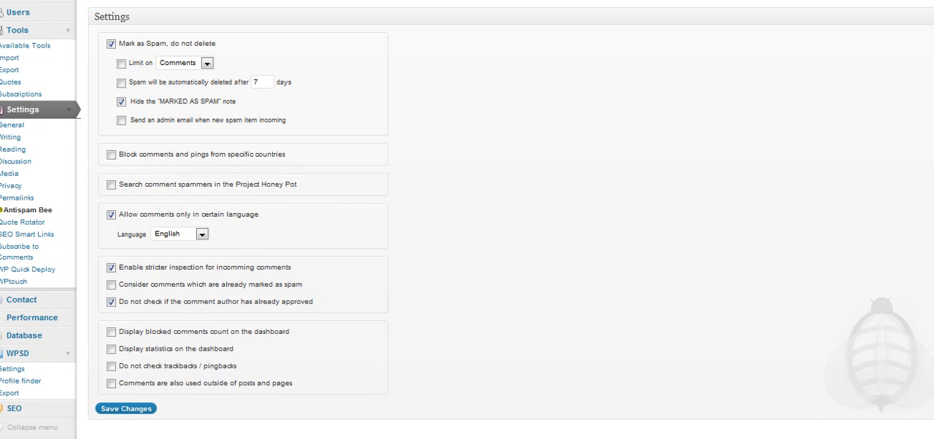
mouse_move(173, 53)
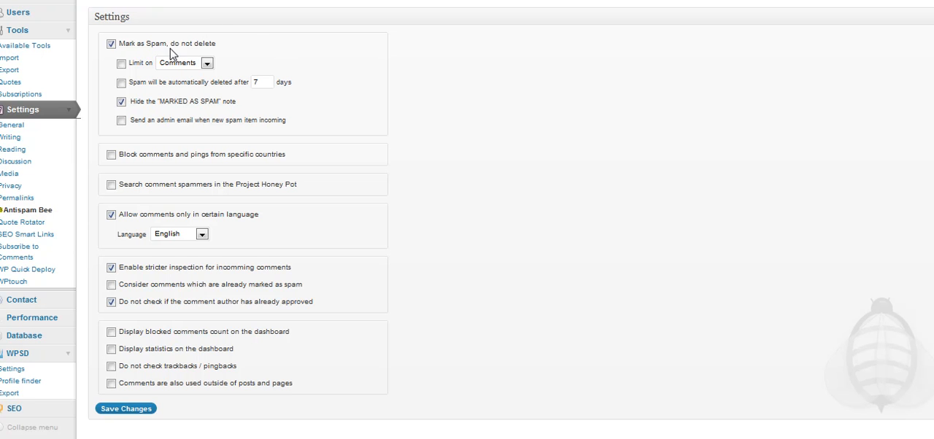